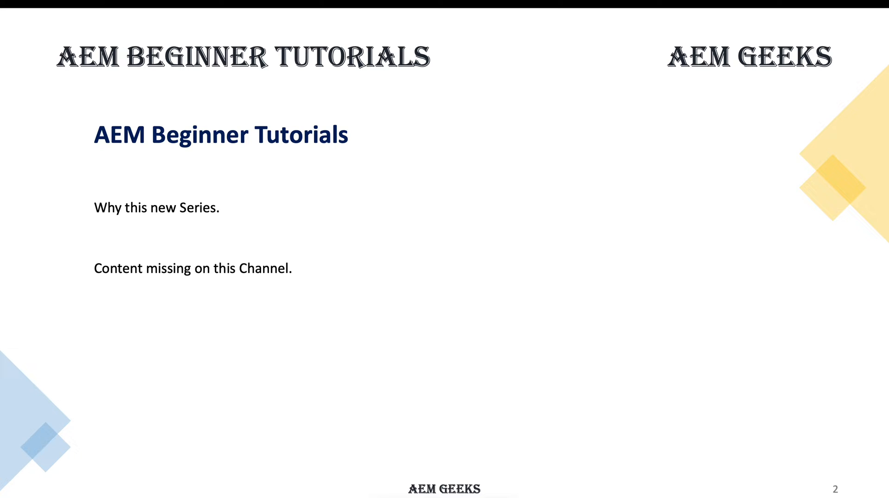
Advance the slideshow through the AEM Beginner Prerequisite slide to the AEM Roles slide
key("Right")
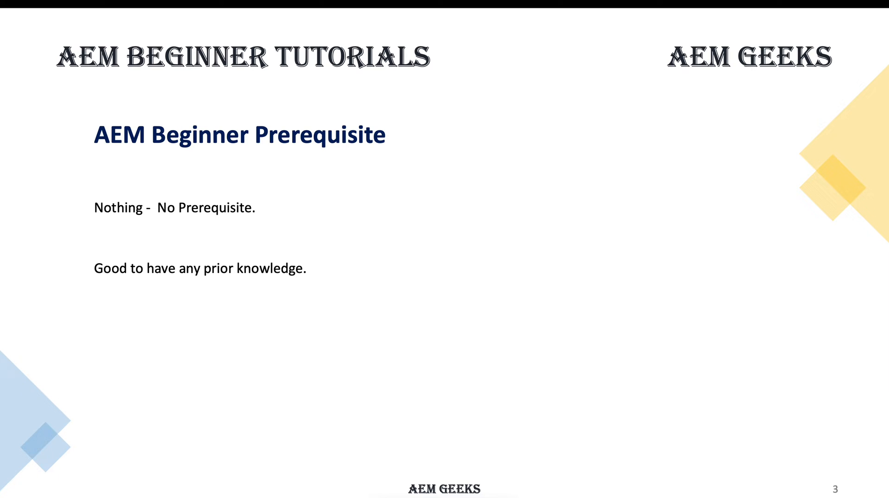
key("right")
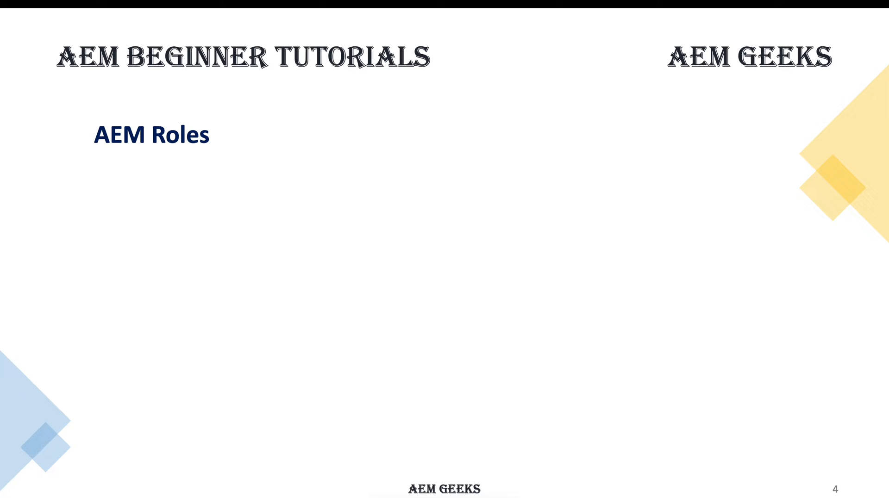